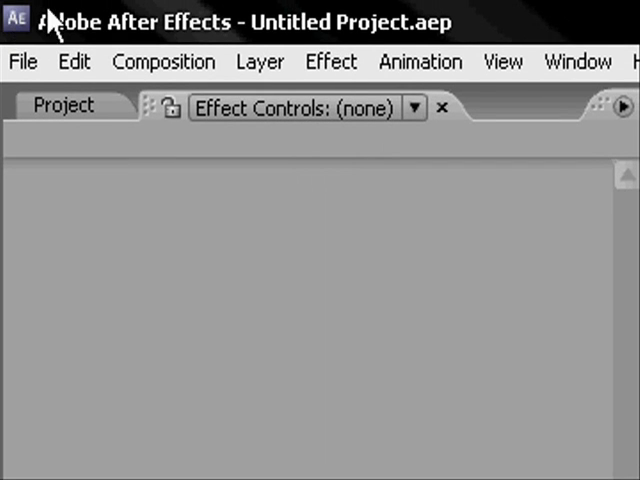
# Step: Create a composition named '3D ROOM' using the NTSC DV Widescreen preset
pyautogui.click(162, 61)
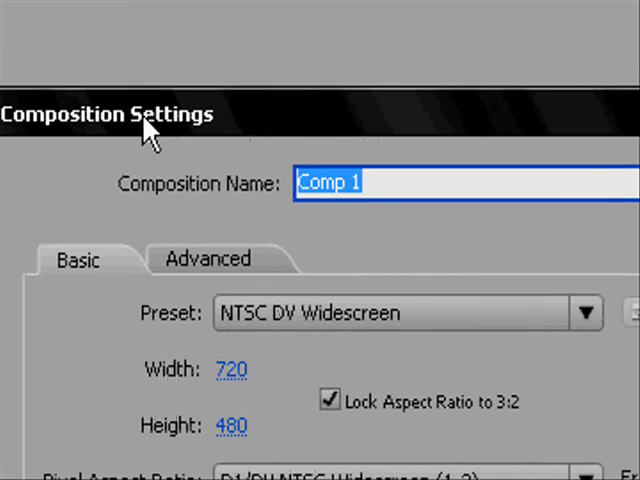
pyautogui.write('3D ROOM')
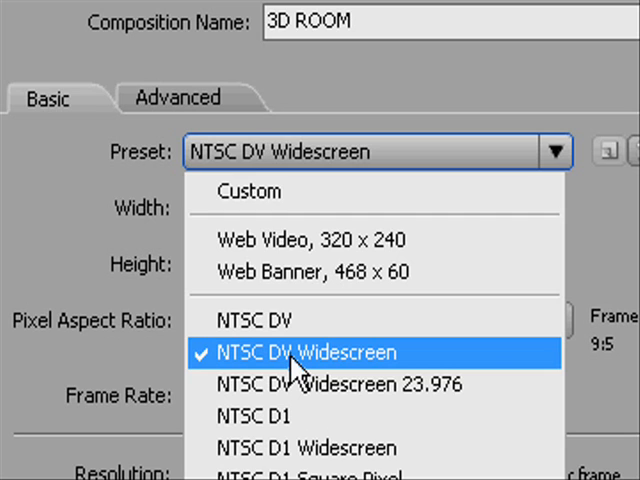
pyautogui.click(300, 352)
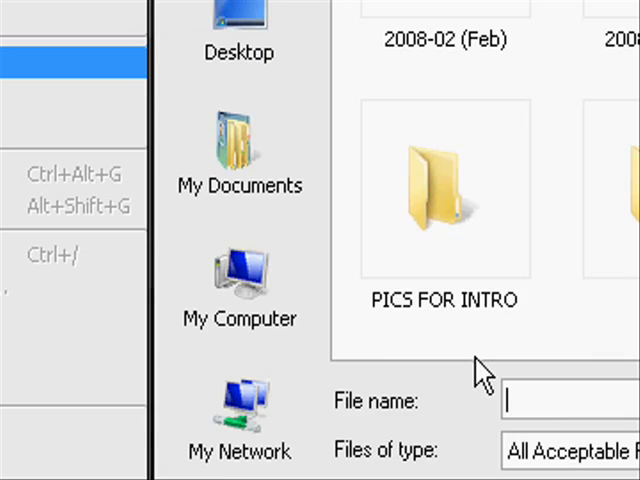
# Step: Import textures_8.jpg from the textures folder
pyautogui.doubleClick(444, 185)
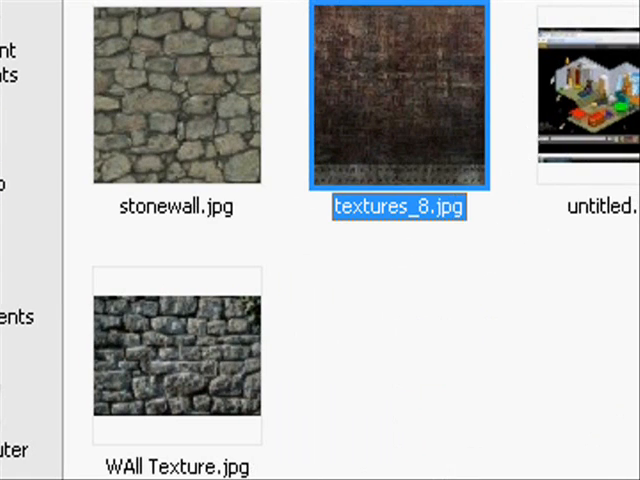
pyautogui.doubleClick(398, 92)
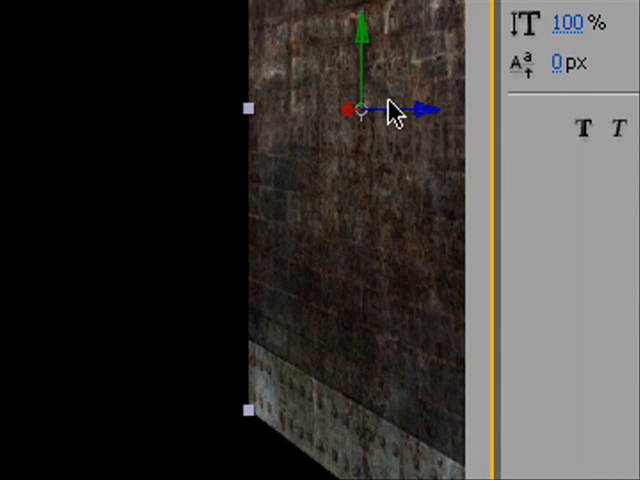
# Step: Drag the 3D brick texture layer into position as a wall
pyautogui.moveTo(390, 110); pyautogui.dragTo(350, 120)
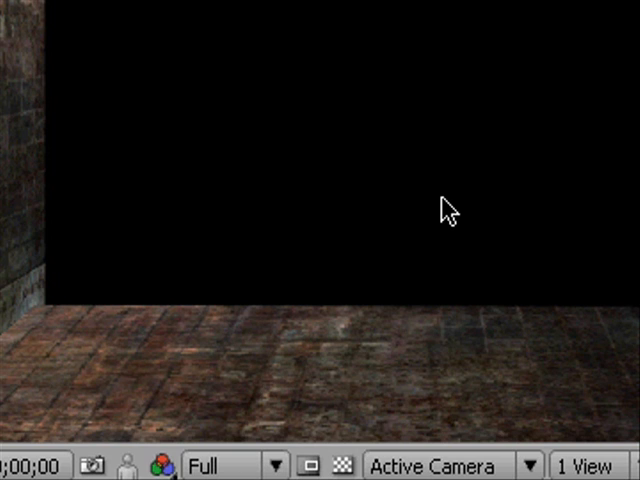
# Step: Deselect the wall layers by clicking empty space in the Composition panel
pyautogui.click(197, 202)
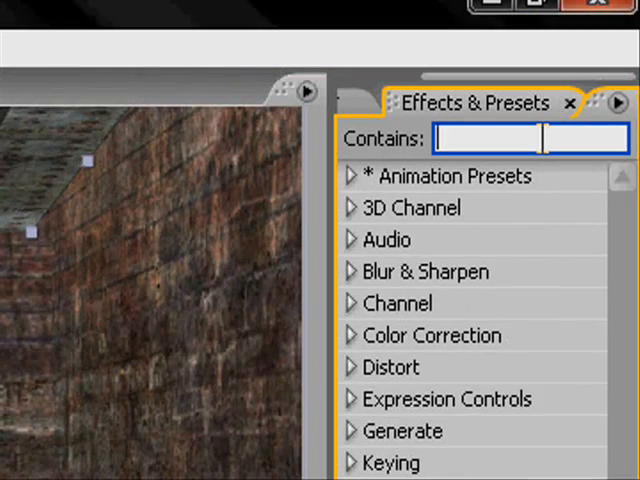
pyautogui.write('motion')
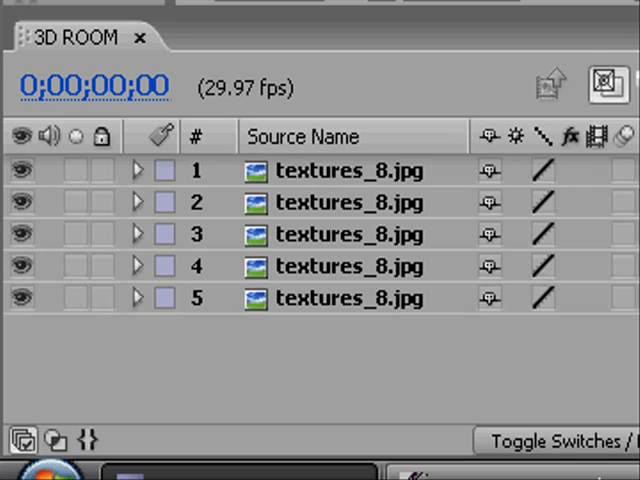
pyautogui.click(345, 234)
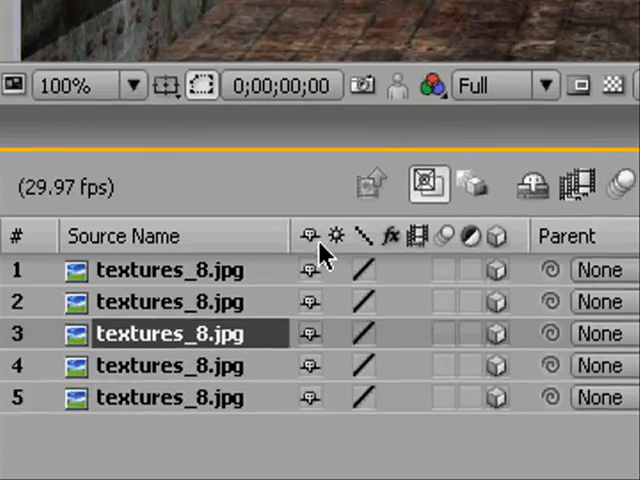
pyautogui.doubleClick(171, 333)
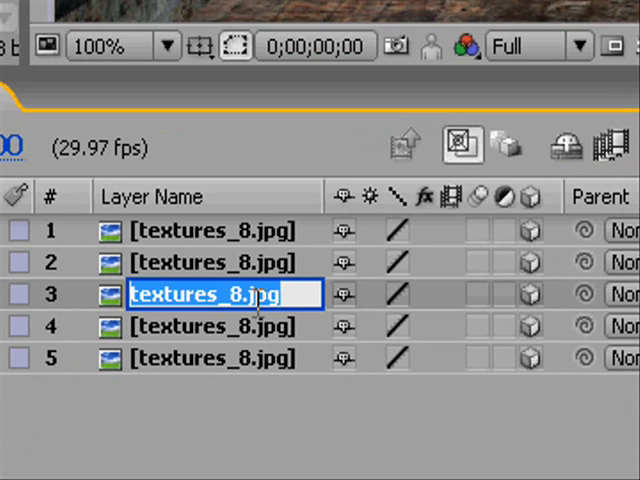
# Step: Type BACK as the brick layer's new name
pyautogui.write('BACK')
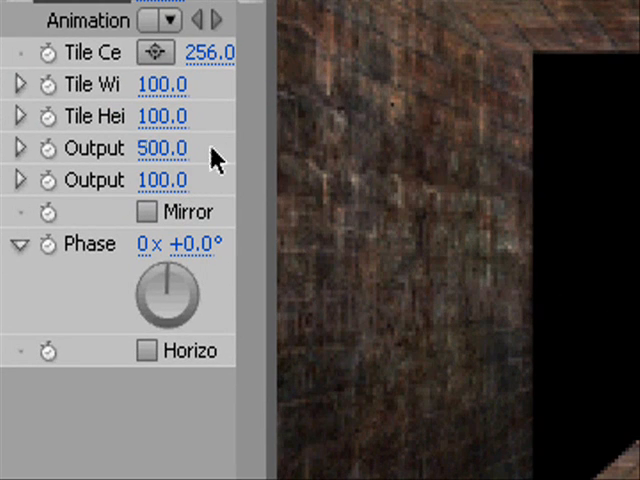
# Step: Edit the Motion Tile Output Width value, entering 50
pyautogui.doubleClick(163, 148)
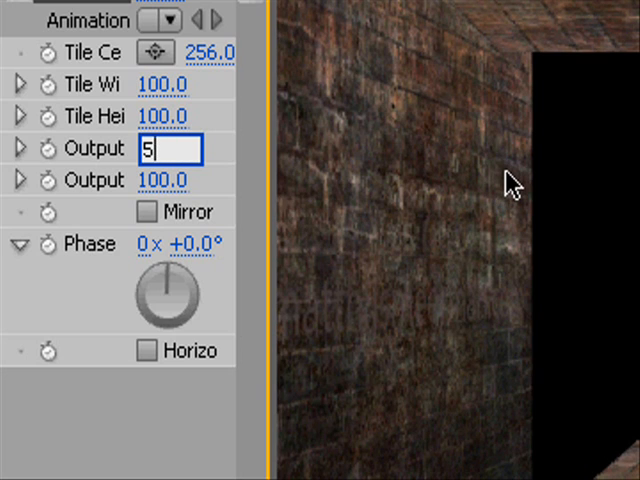
pyautogui.write('50.0')
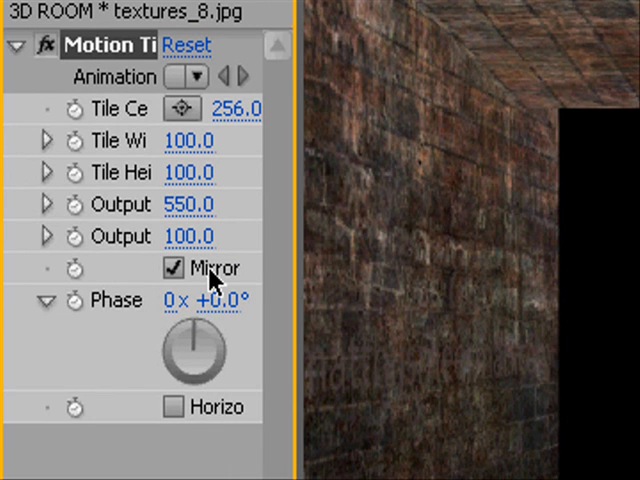
pyautogui.moveTo(200, 290)
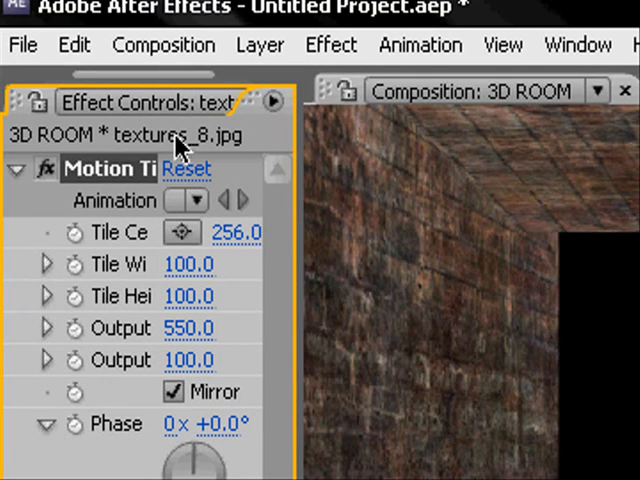
# Step: Drag in the panel area to bring the Timeline layer stack back into view
pyautogui.moveTo(290, 268); pyautogui.dragTo(425, 268)
pyautogui.write('BACK')
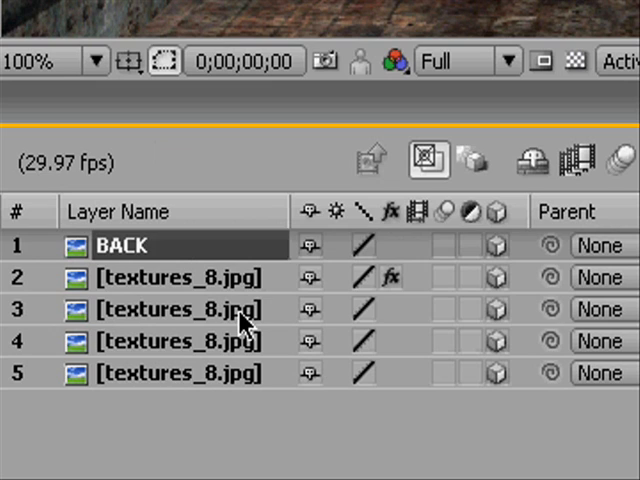
# Step: Select the textures layers in rows 3 and 5 as the side walls
pyautogui.click(175, 309)
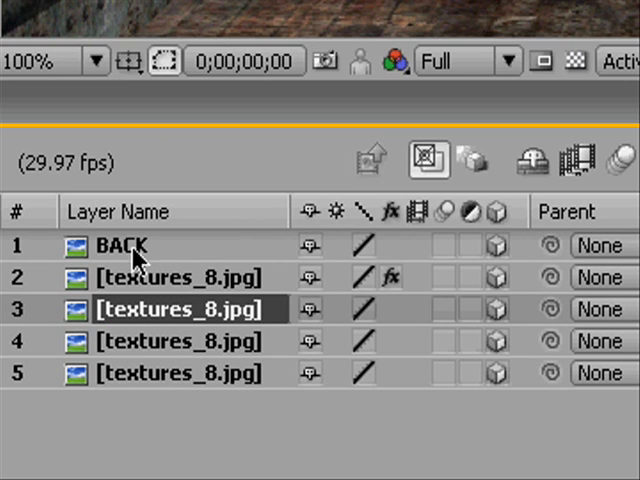
pyautogui.click(119, 246)
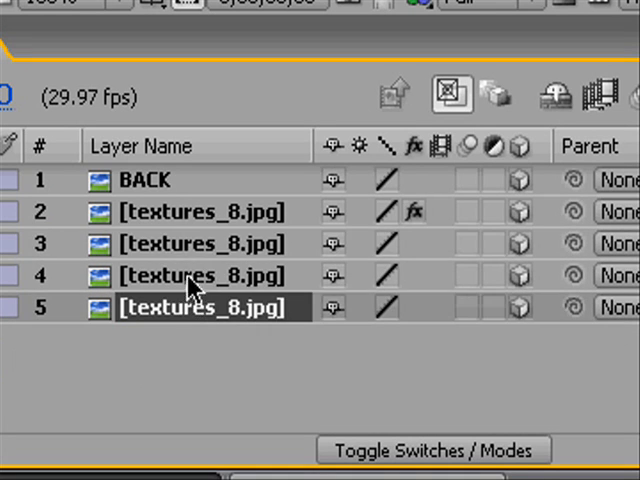
pyautogui.click(195, 308)
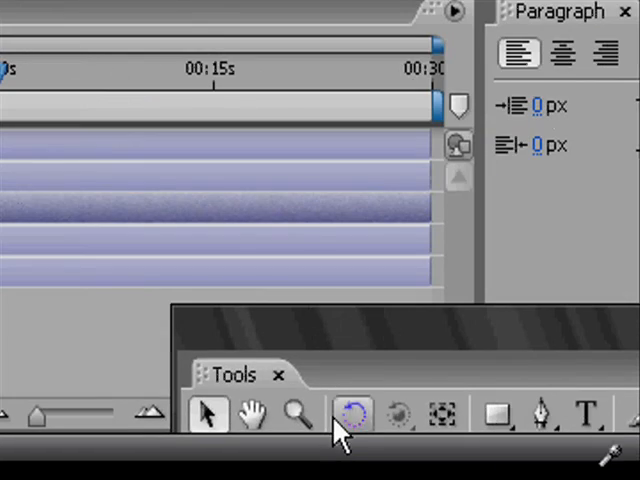
pyautogui.moveTo(355, 415)
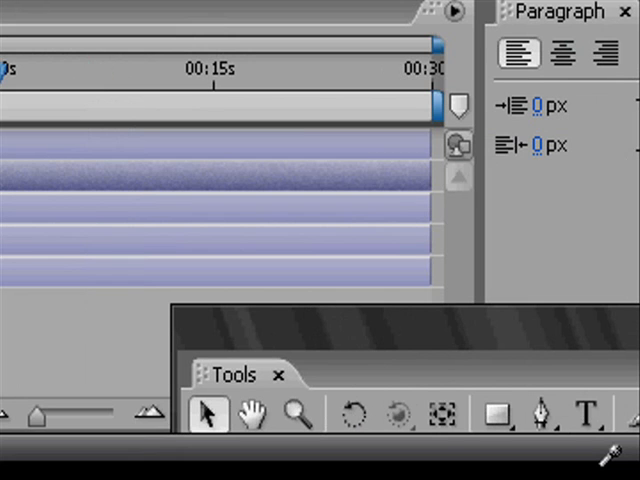